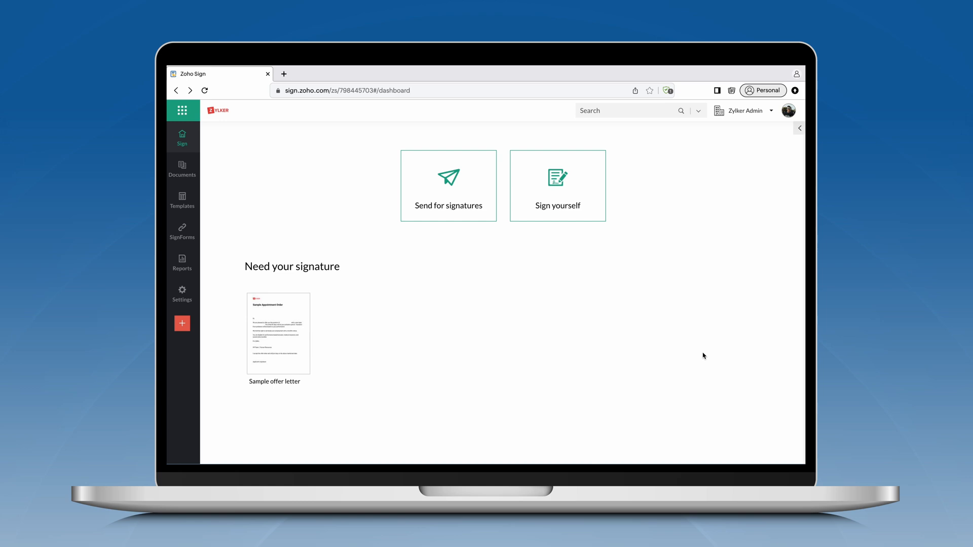
pyautogui.moveTo(719, 138)
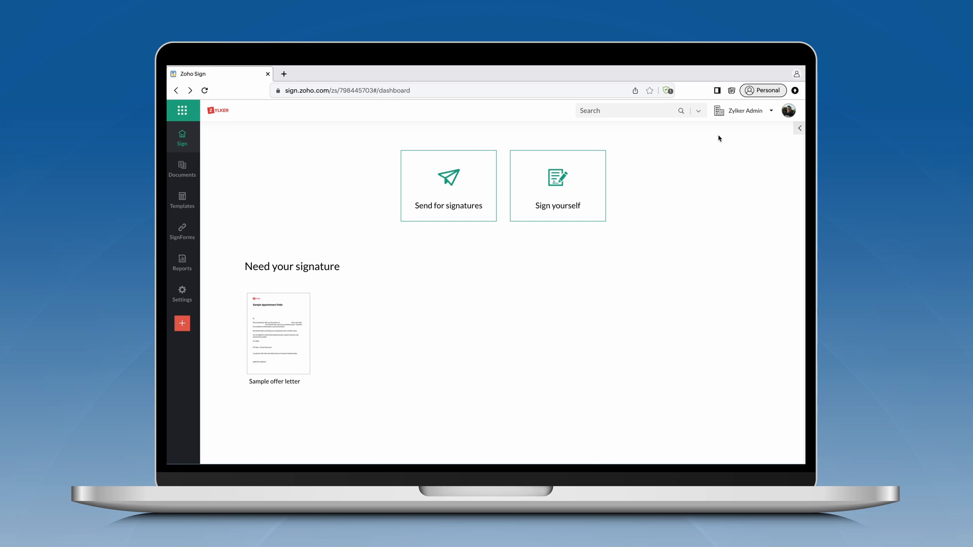
# - Create a new portal with Organisation Name 'Zylker Finance' from portal management and return to the dashboard
pyautogui.click(747, 110)
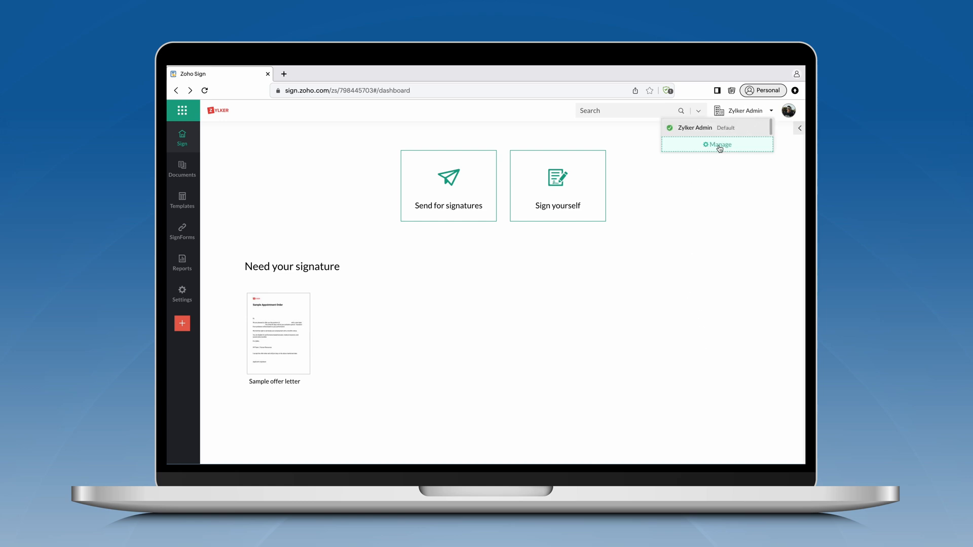
pyautogui.click(721, 144)
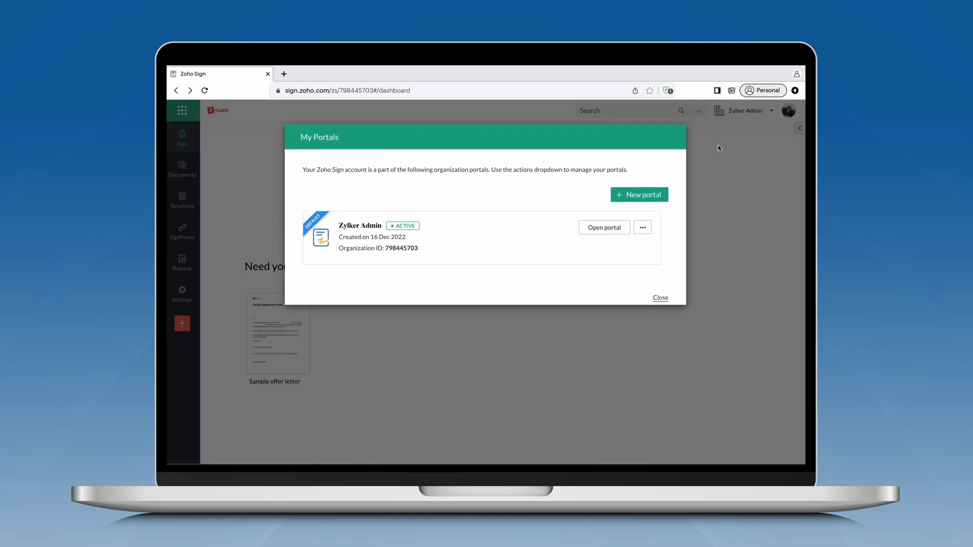
pyautogui.click(639, 195)
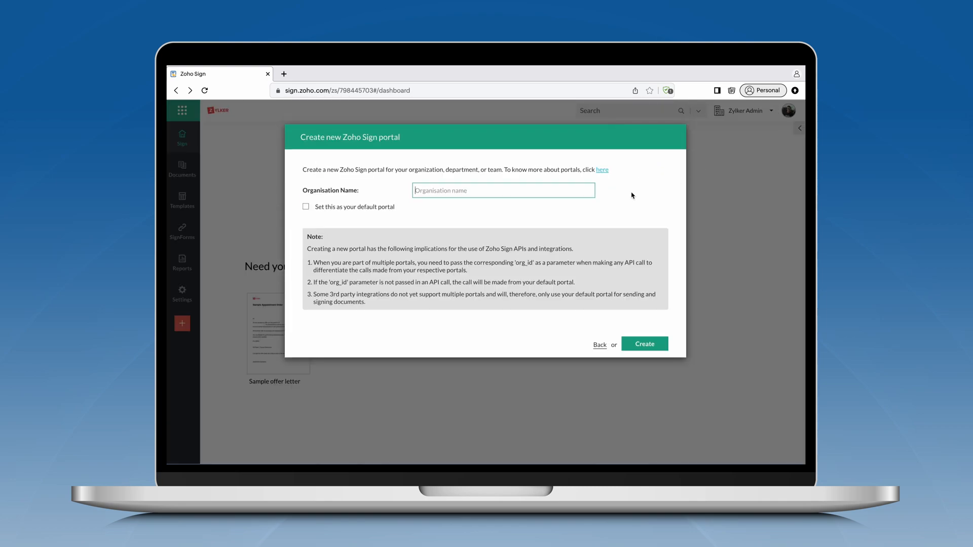
pyautogui.write('Zylker Finance')
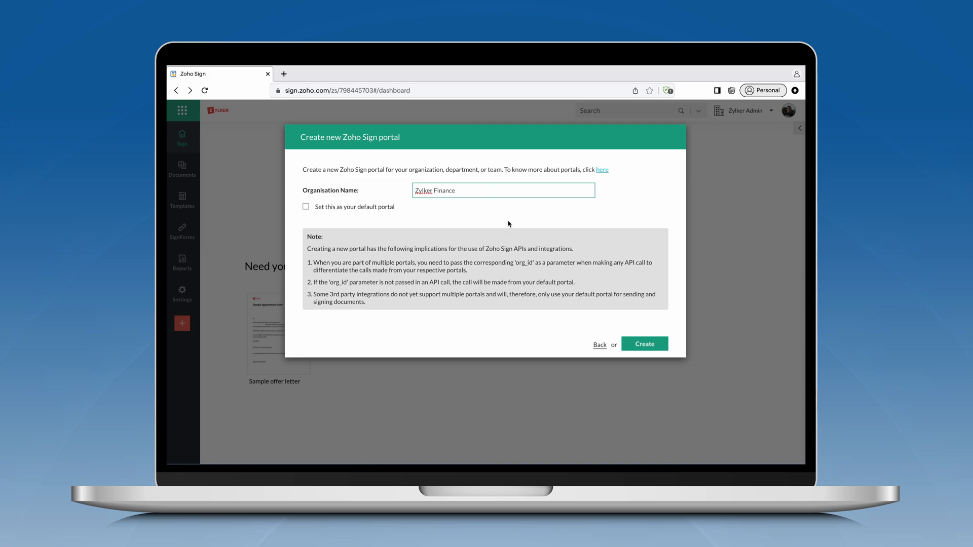
pyautogui.click(644, 344)
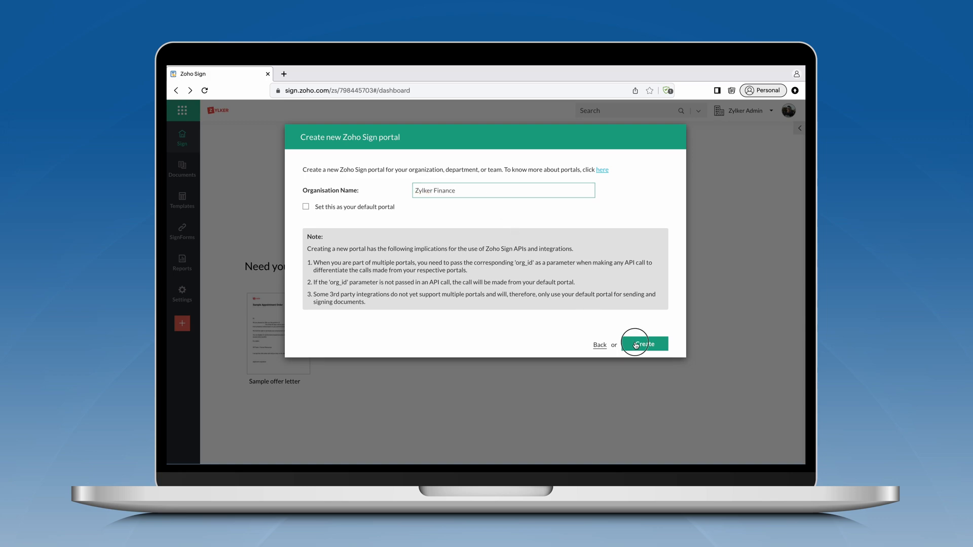
pyautogui.click(644, 343)
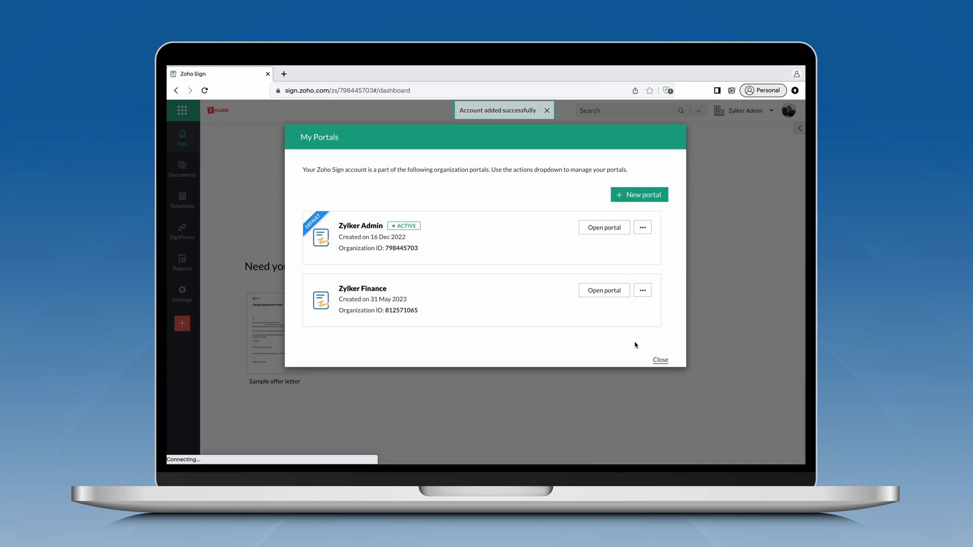
pyautogui.click(660, 360)
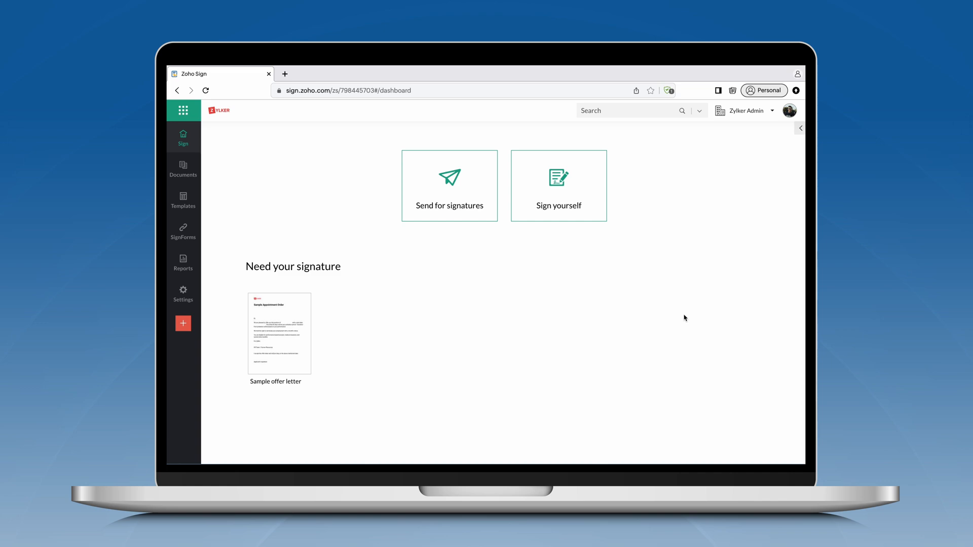
pyautogui.moveTo(653, 316)
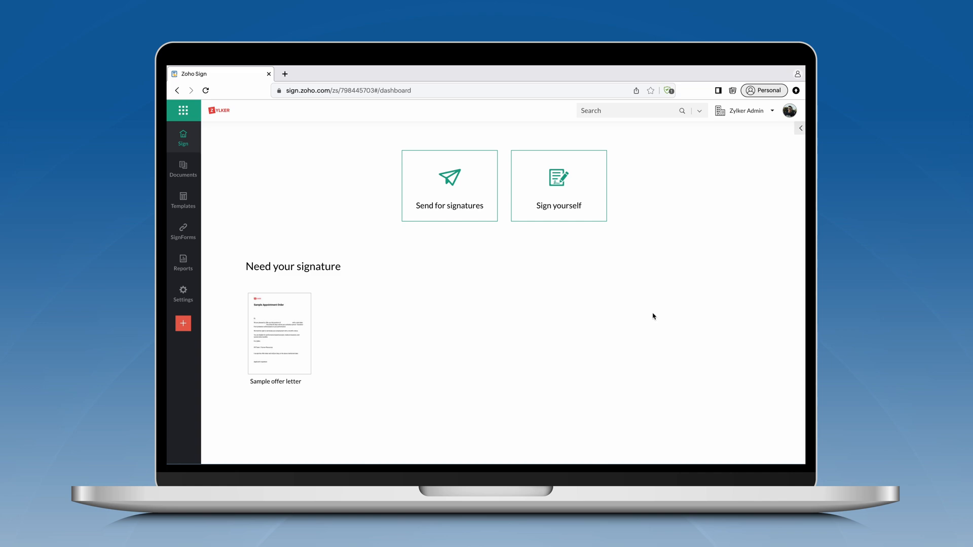
pyautogui.moveTo(686, 154)
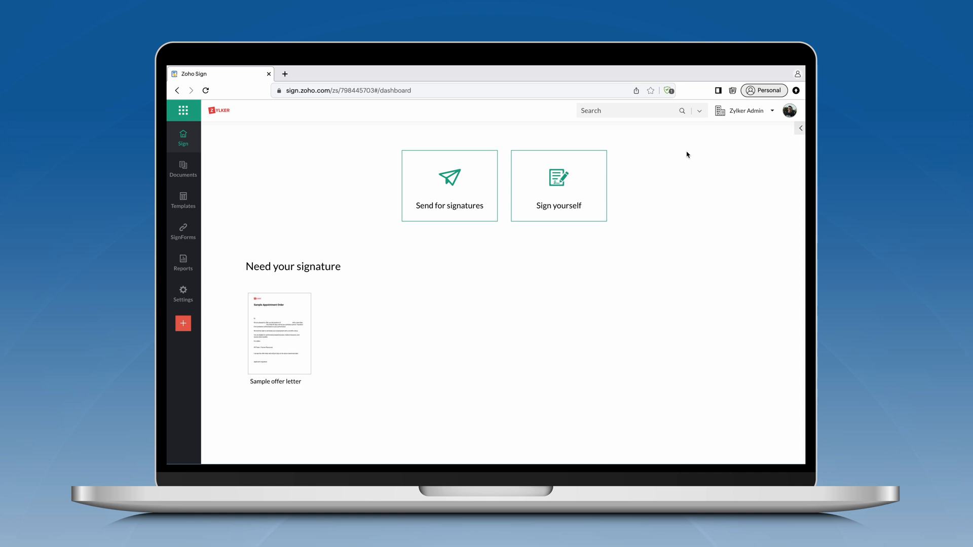
pyautogui.moveTo(742, 125)
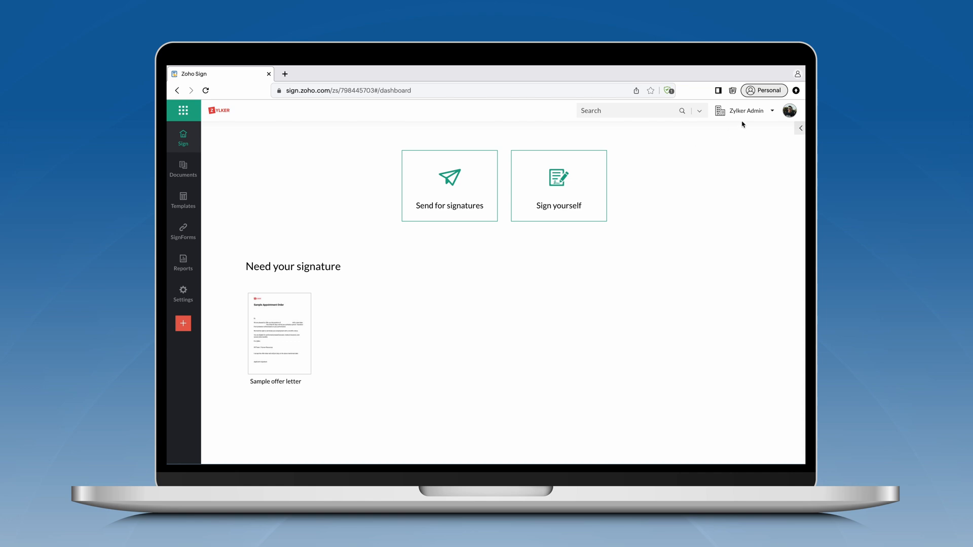
# - Set Zylker Finance as the default portal via its actions menu and confirm with Yes
pyautogui.click(749, 111)
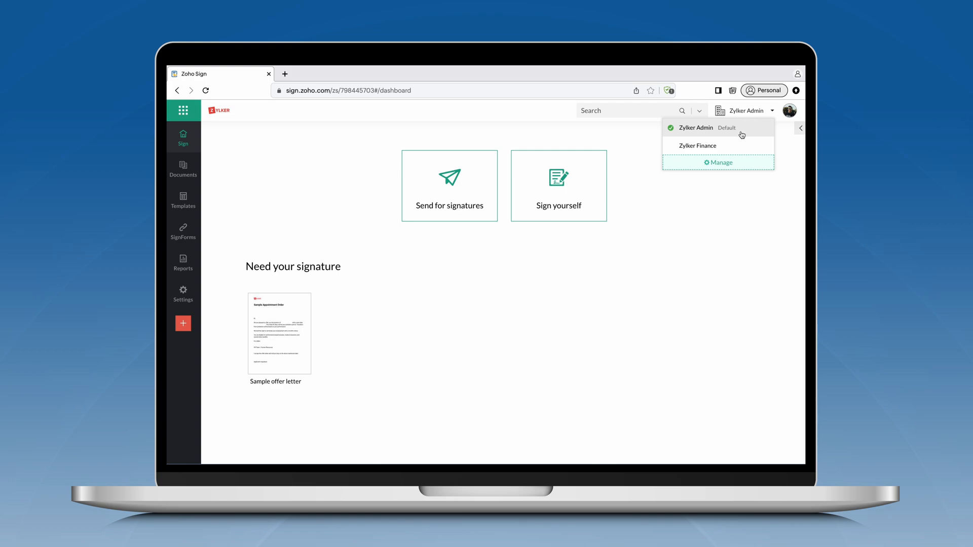
pyautogui.click(717, 162)
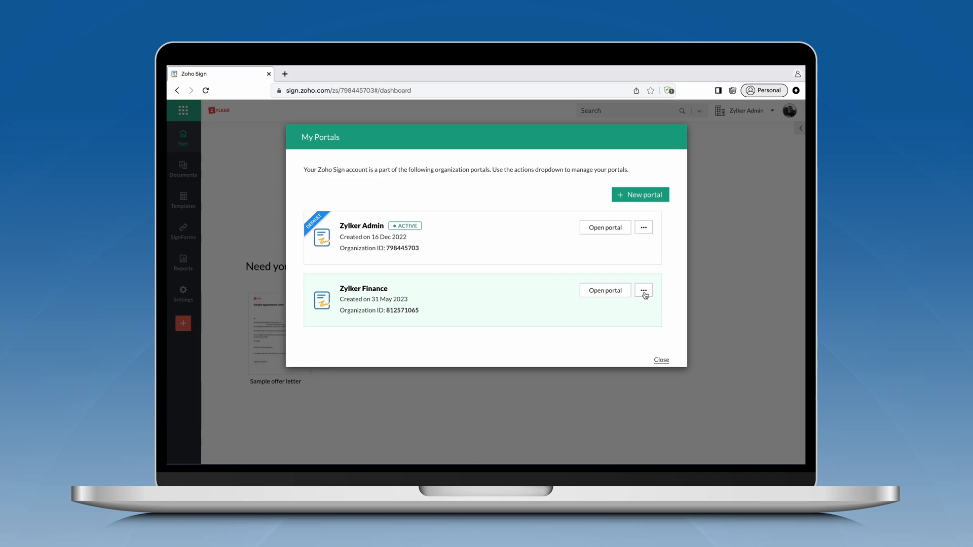
pyautogui.click(643, 290)
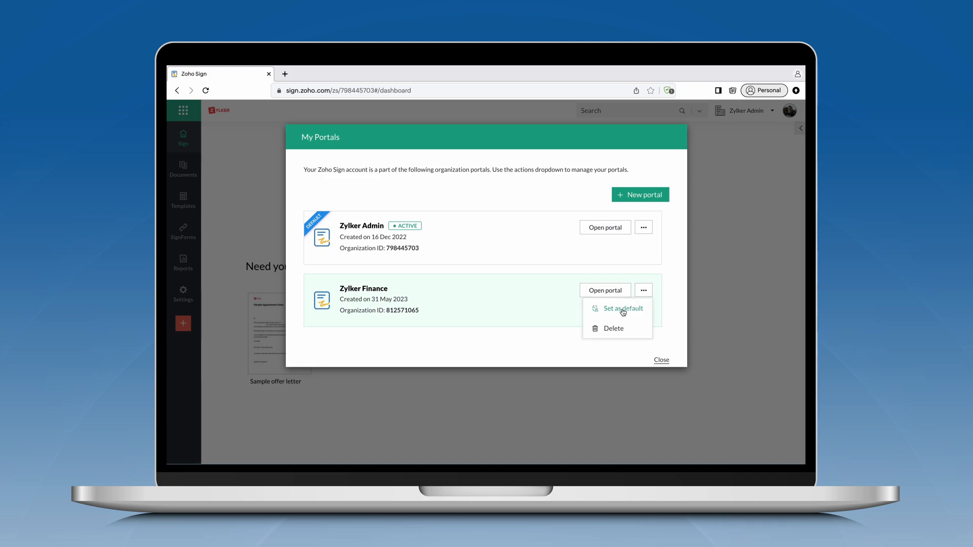
pyautogui.click(621, 308)
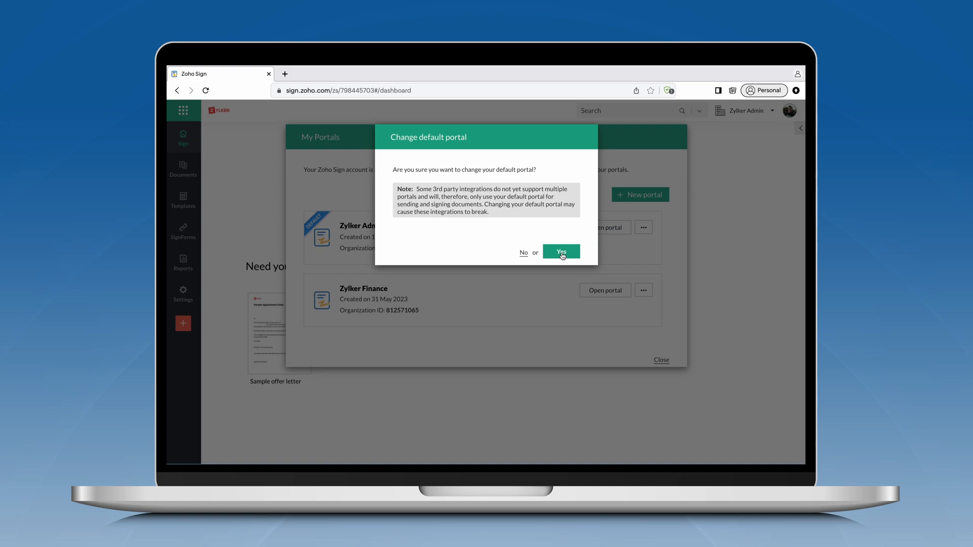
pyautogui.click(560, 252)
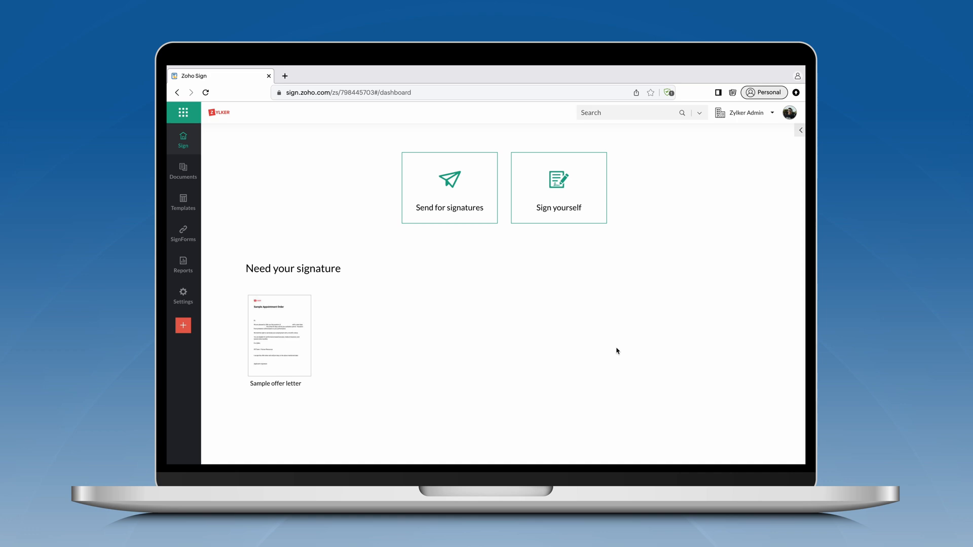
pyautogui.moveTo(207, 291)
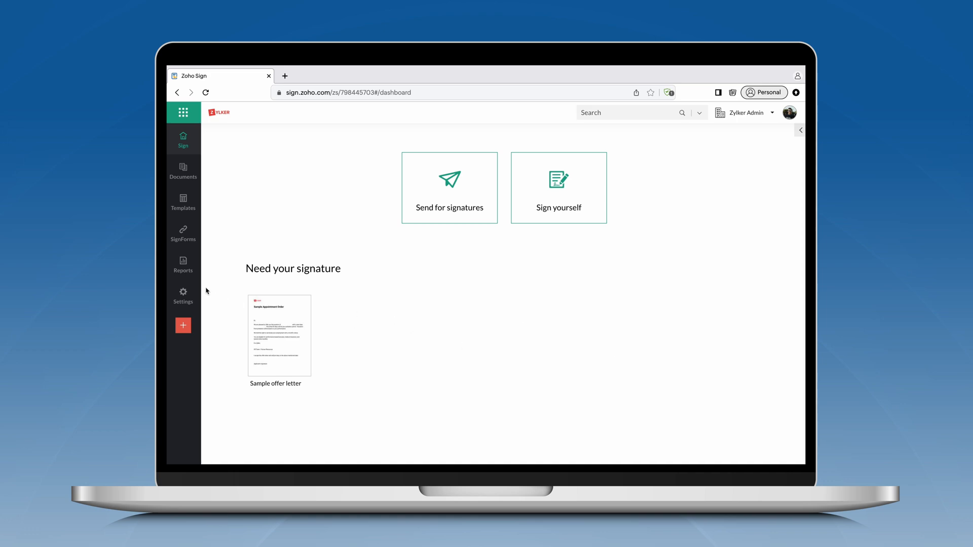
# - View the Zylker Admin organization details under Settings > Admin, focusing the Name field
pyautogui.click(236, 367)
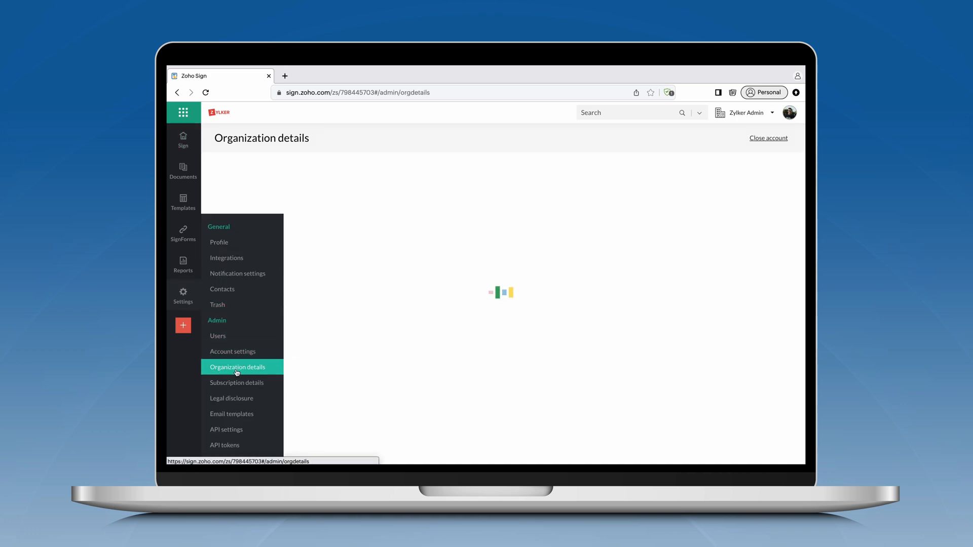
pyautogui.click(237, 366)
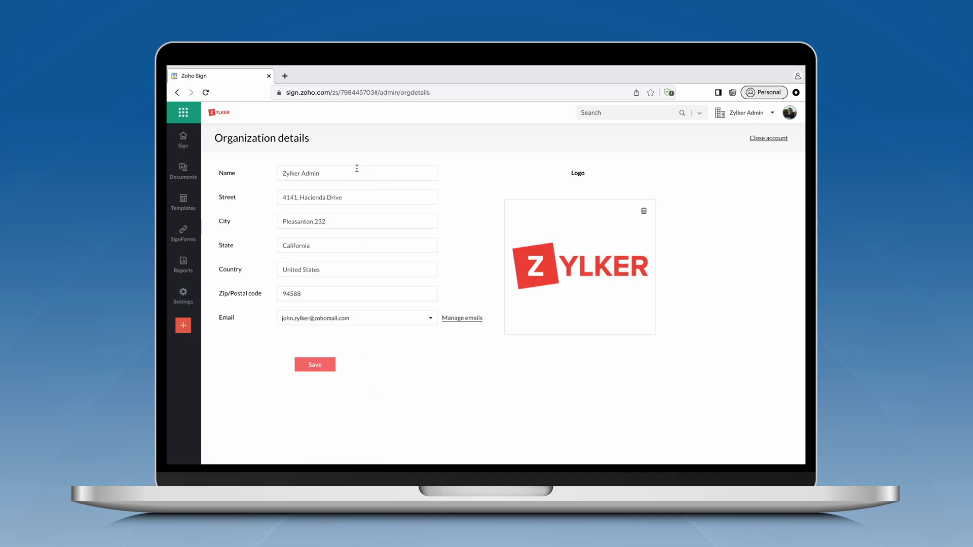
pyautogui.click(355, 172)
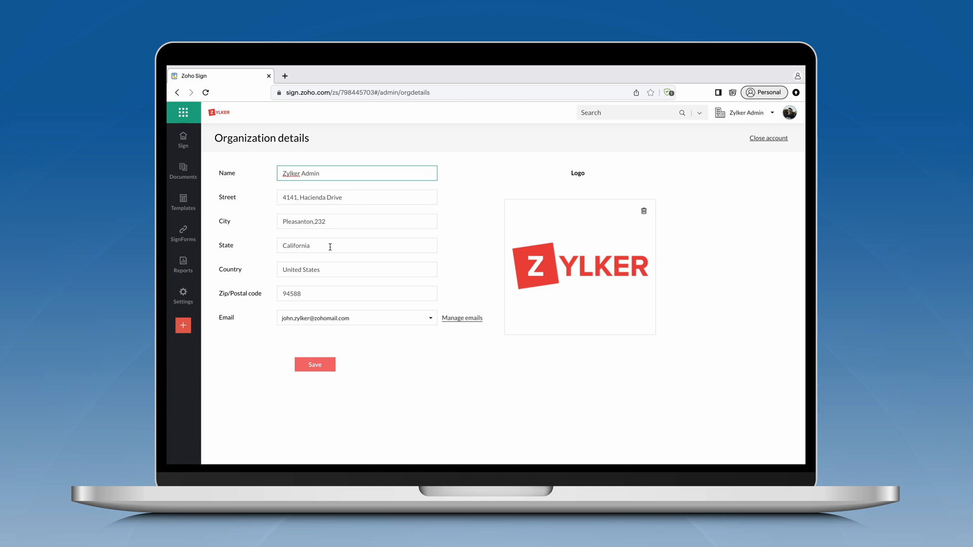
pyautogui.click(356, 221)
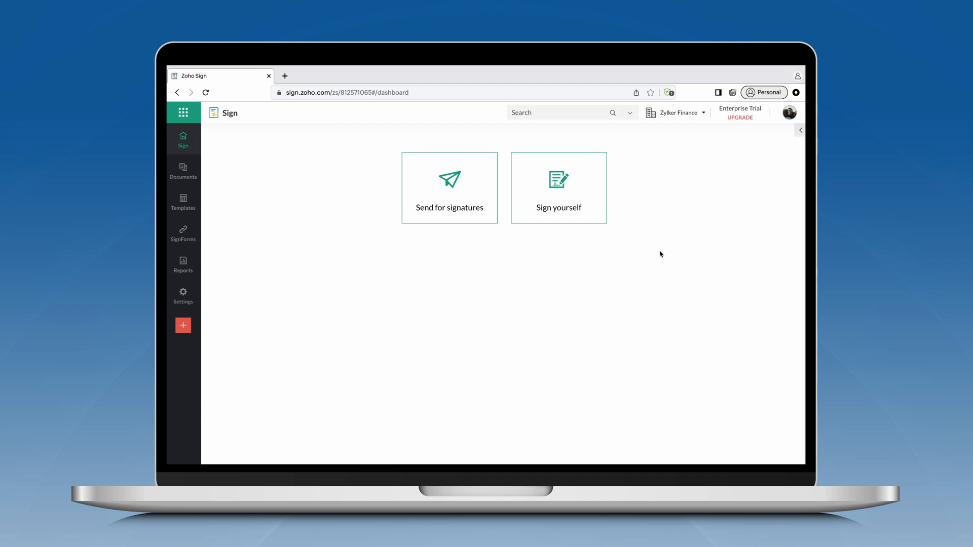
pyautogui.moveTo(711, 170)
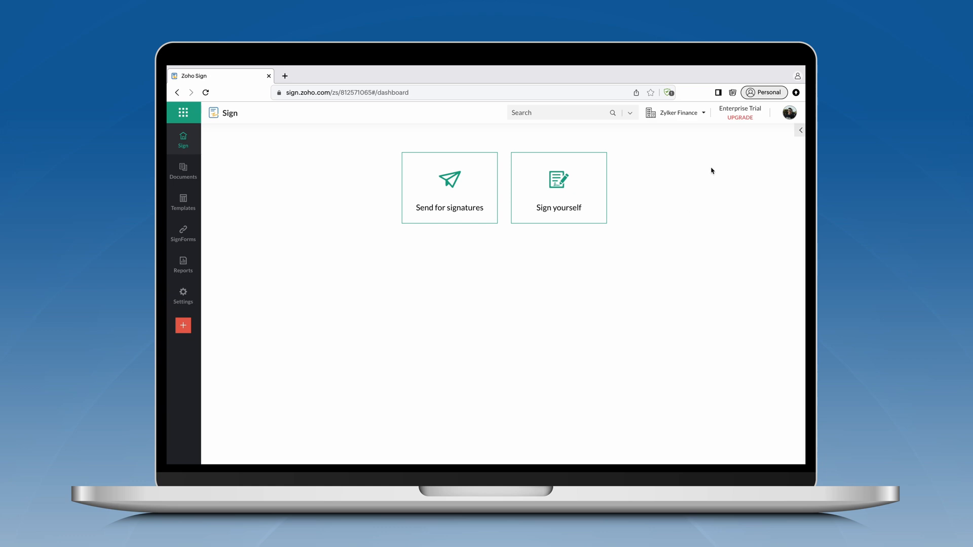
# - Switch to the Zylker Admin portal and go to its Users administration page
pyautogui.click(678, 112)
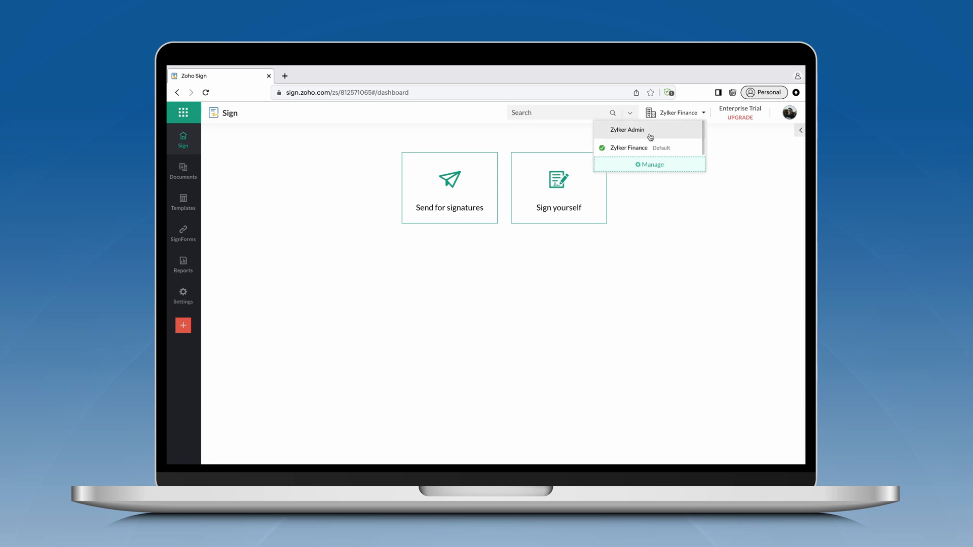
pyautogui.click(627, 130)
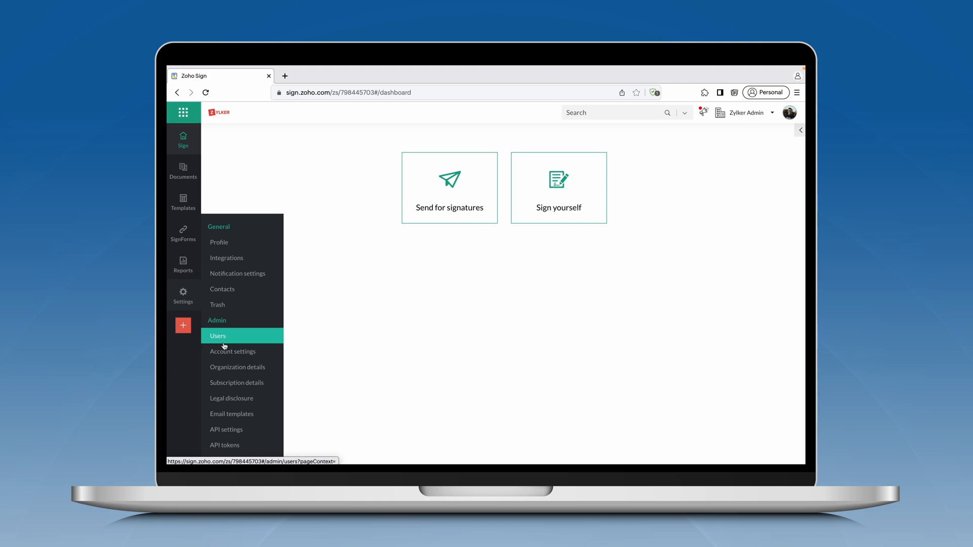
pyautogui.click(217, 335)
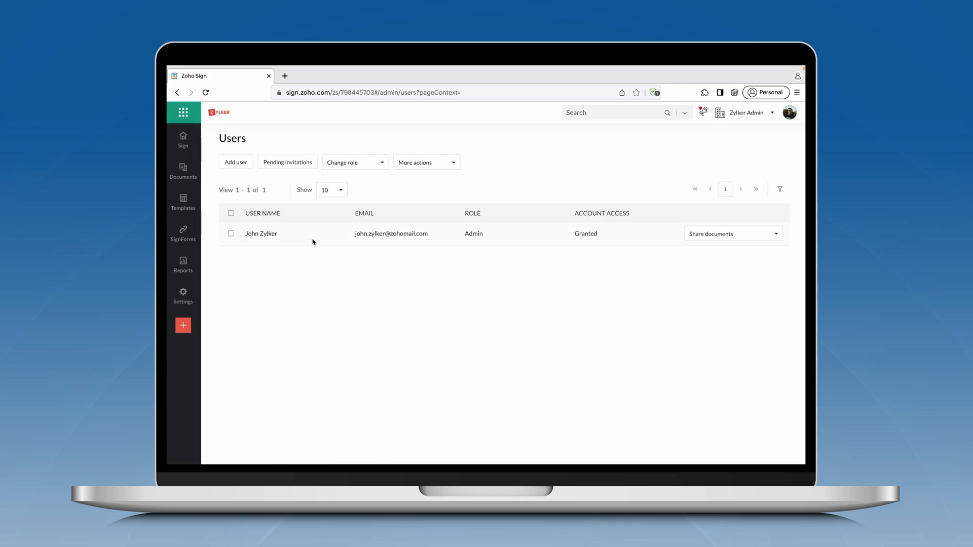
pyautogui.click(235, 162)
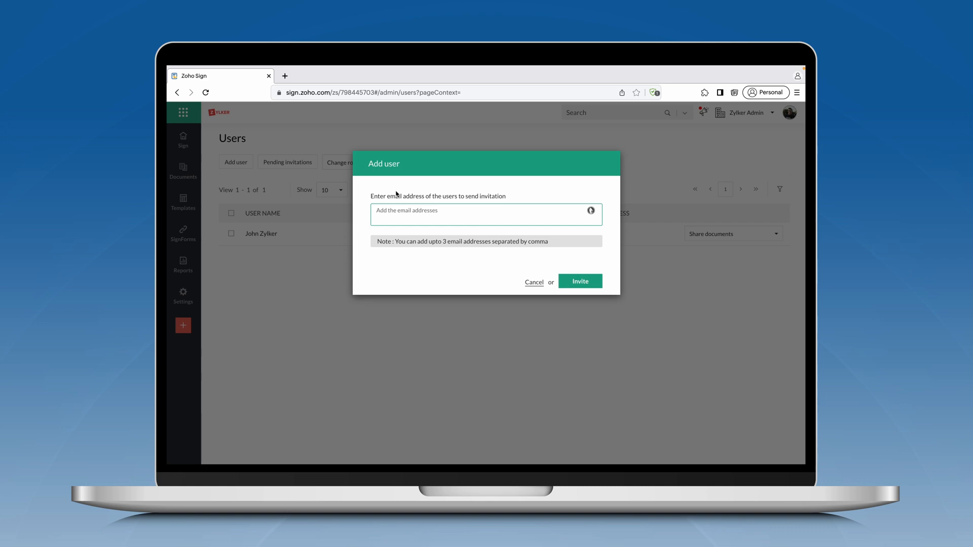
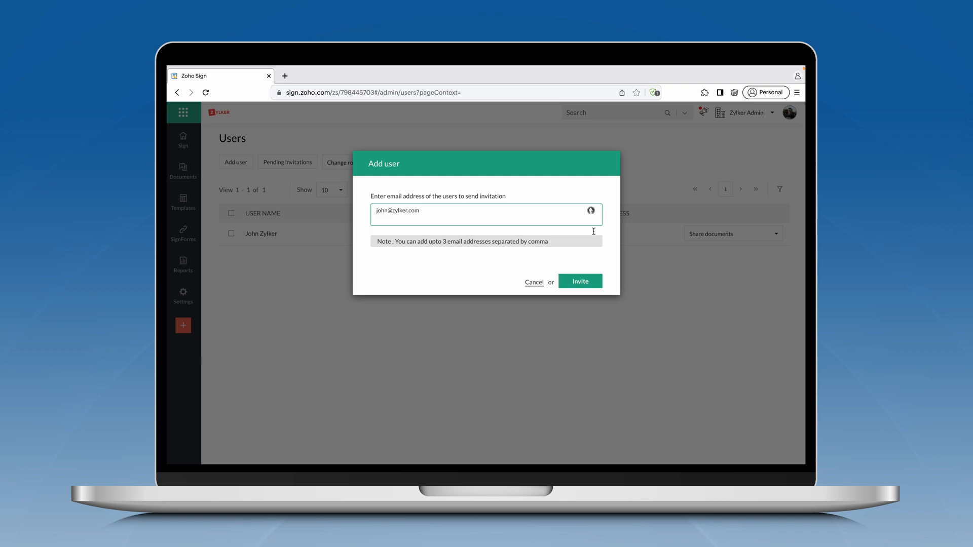
pyautogui.click(578, 281)
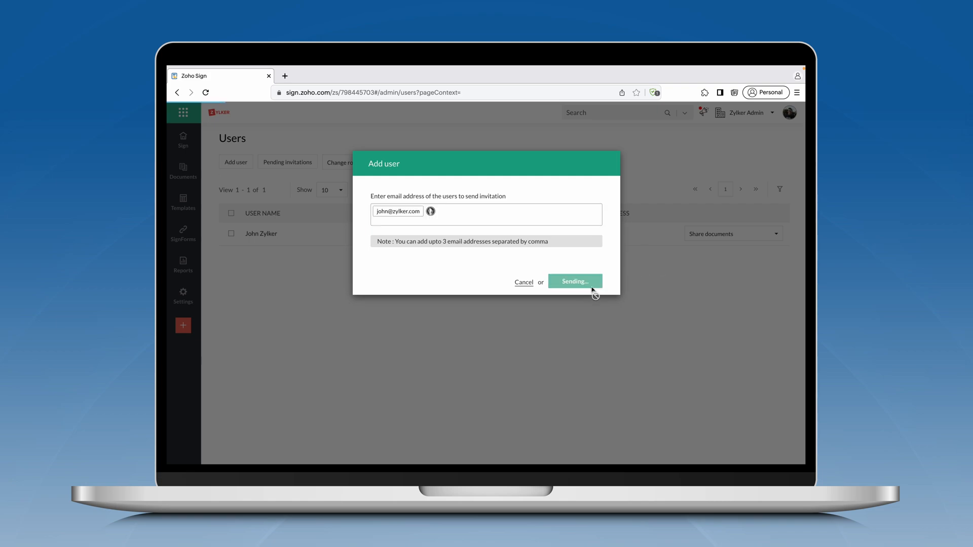
pyautogui.click(573, 280)
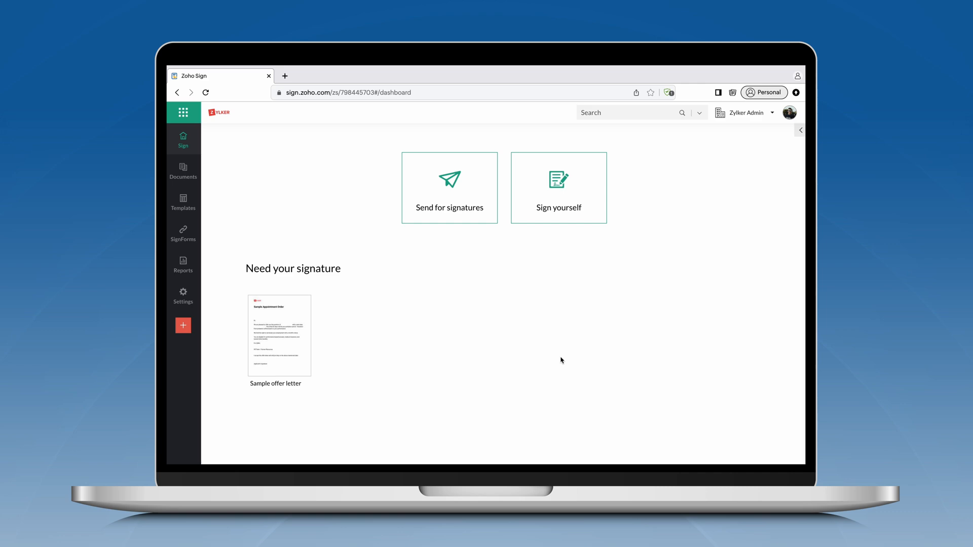
pyautogui.moveTo(661, 218)
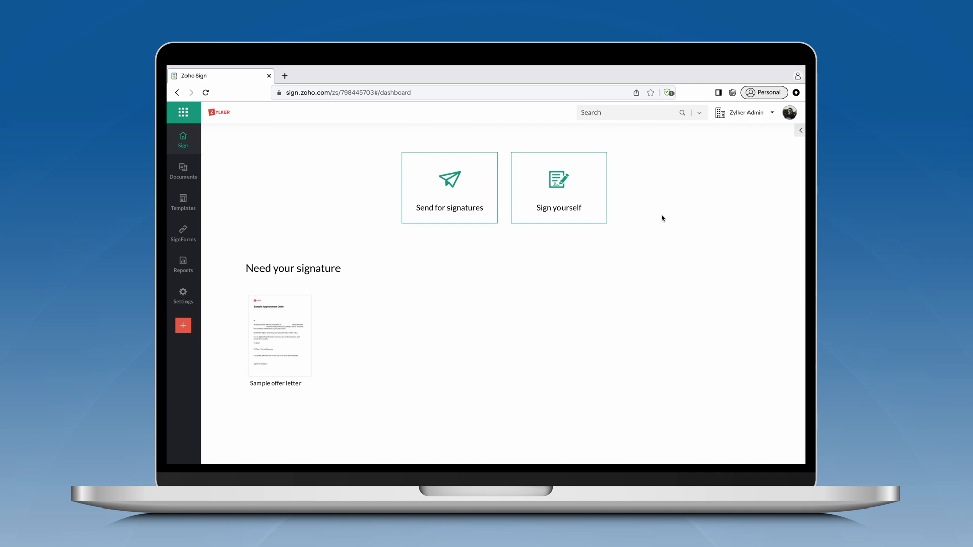
# - Switch the active portal from Zylker Admin to Zylker Finance using the portal switcher
pyautogui.click(772, 112)
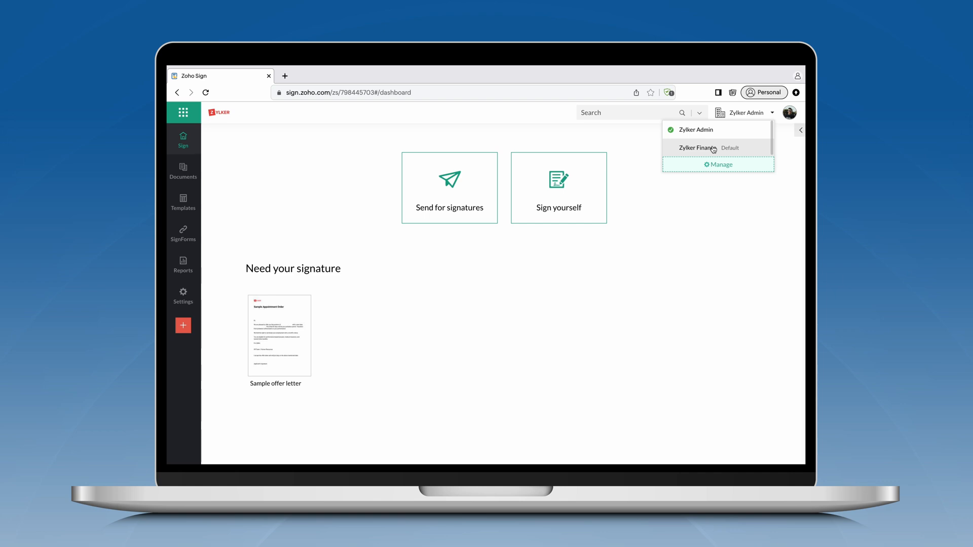
pyautogui.click(682, 148)
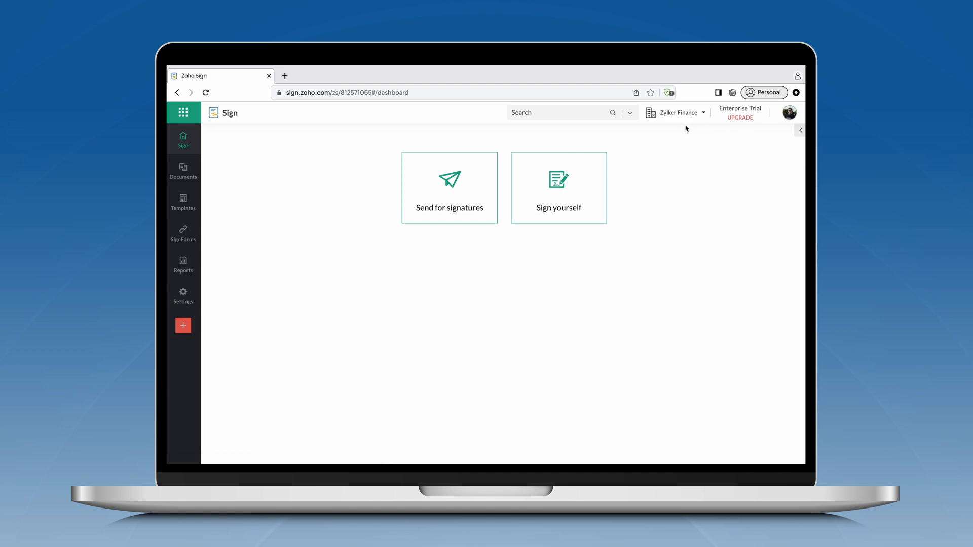
pyautogui.click(703, 113)
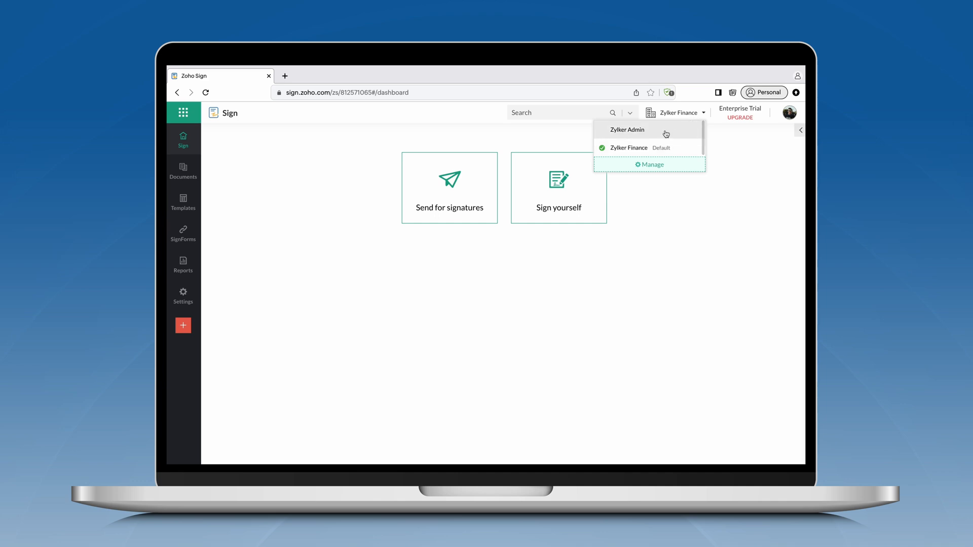
pyautogui.click(628, 130)
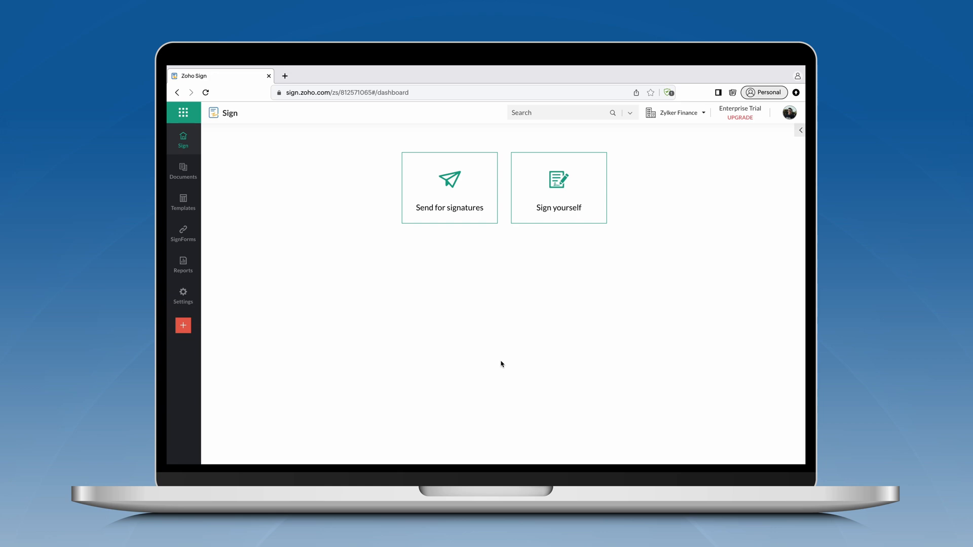
pyautogui.moveTo(518, 348)
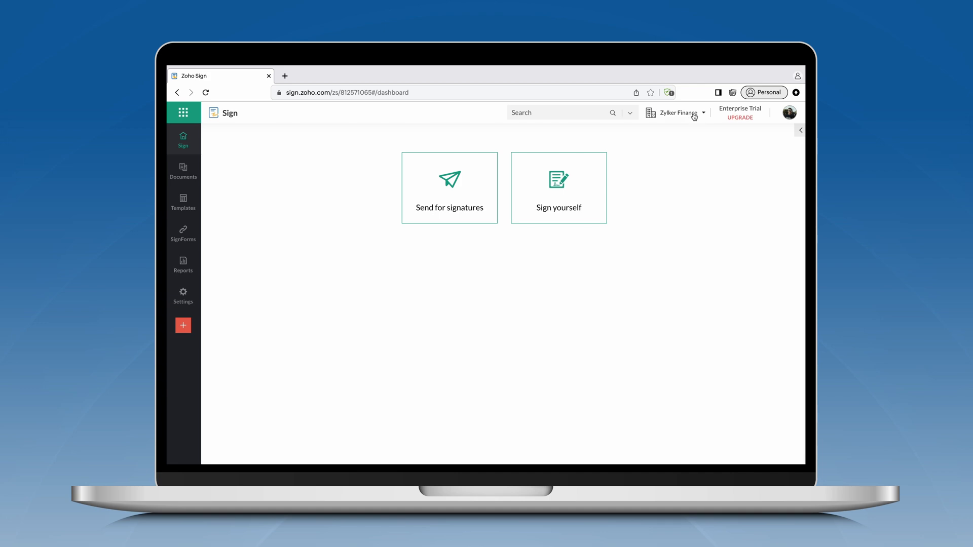
# - Delete the Zylker Finance portal from portal management, confirming with Close, landing on the Zylker Admin dashboard
pyautogui.click(681, 113)
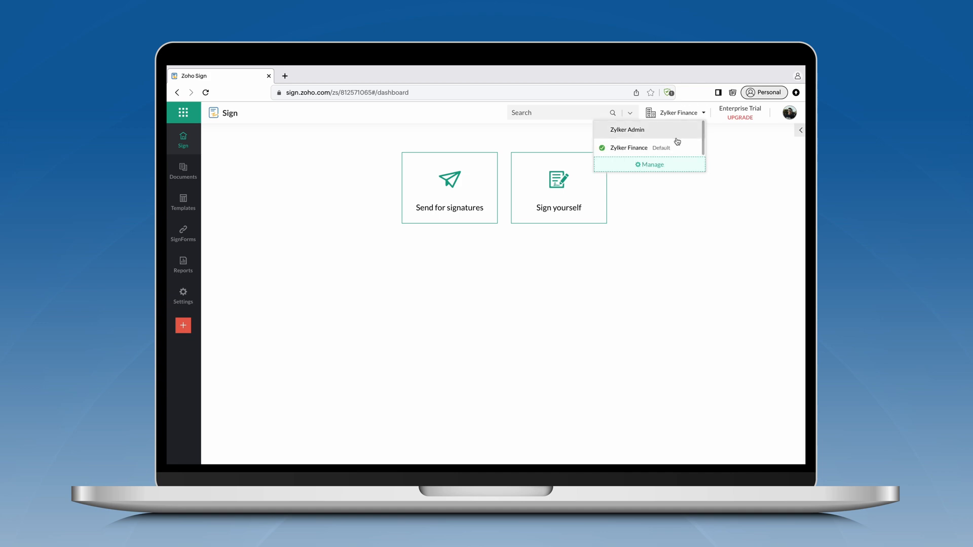
pyautogui.click(652, 165)
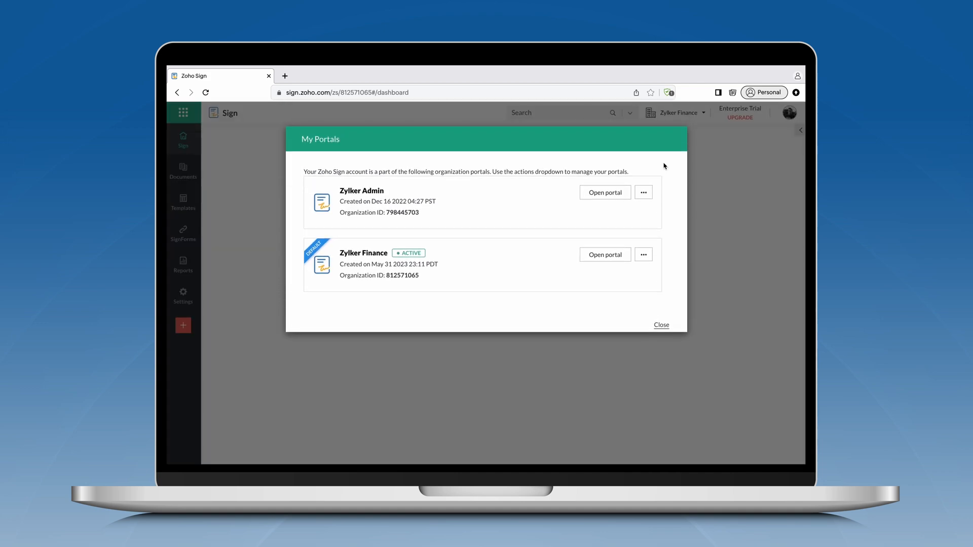
pyautogui.moveTo(607, 219)
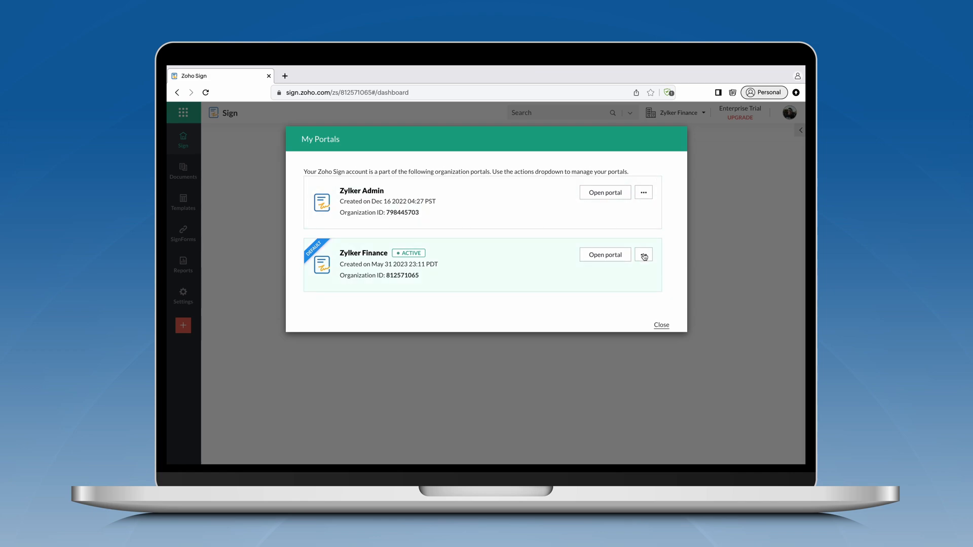
pyautogui.click(643, 254)
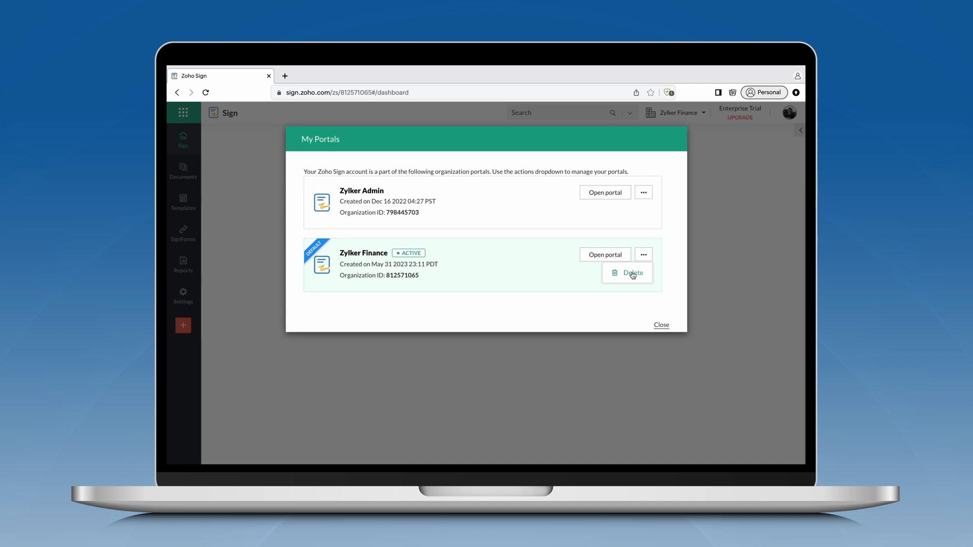
pyautogui.click(632, 272)
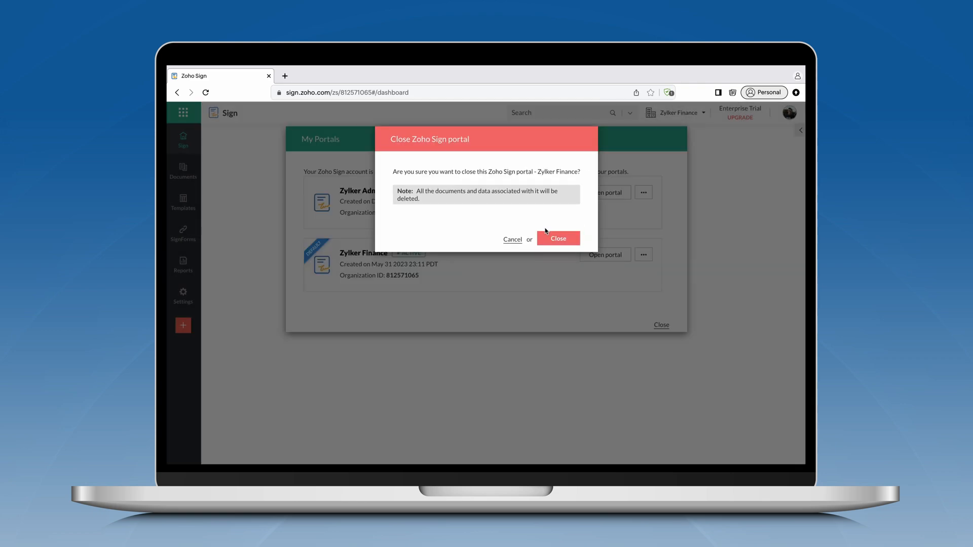
pyautogui.click(513, 239)
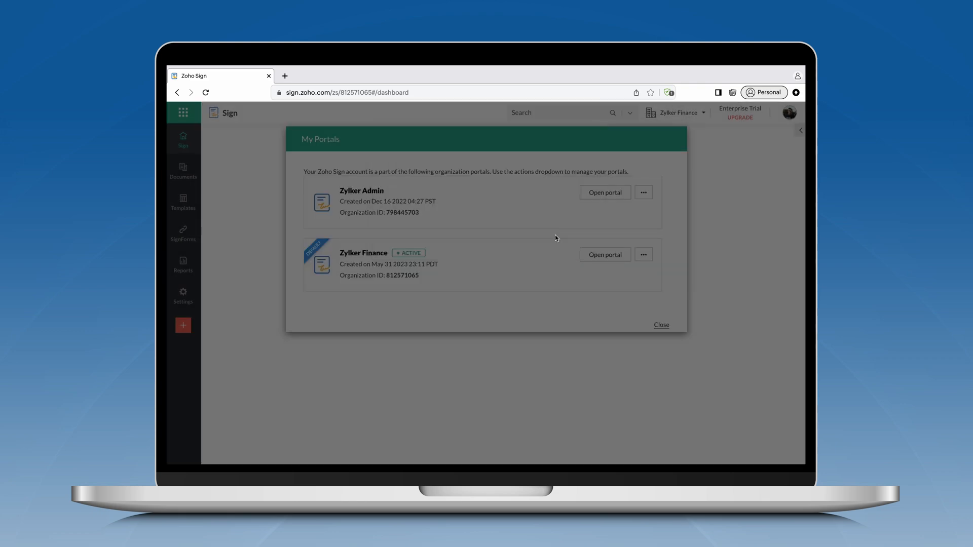
pyautogui.click(604, 192)
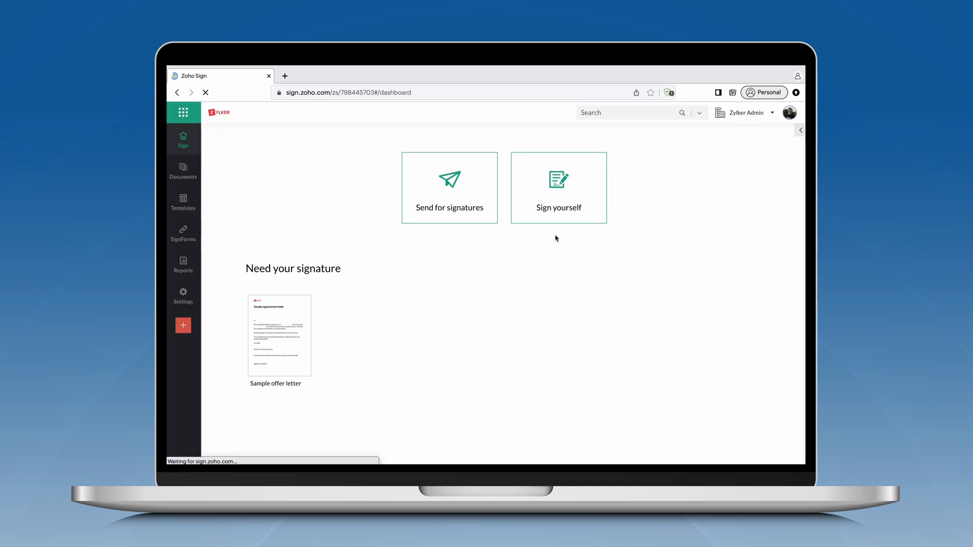